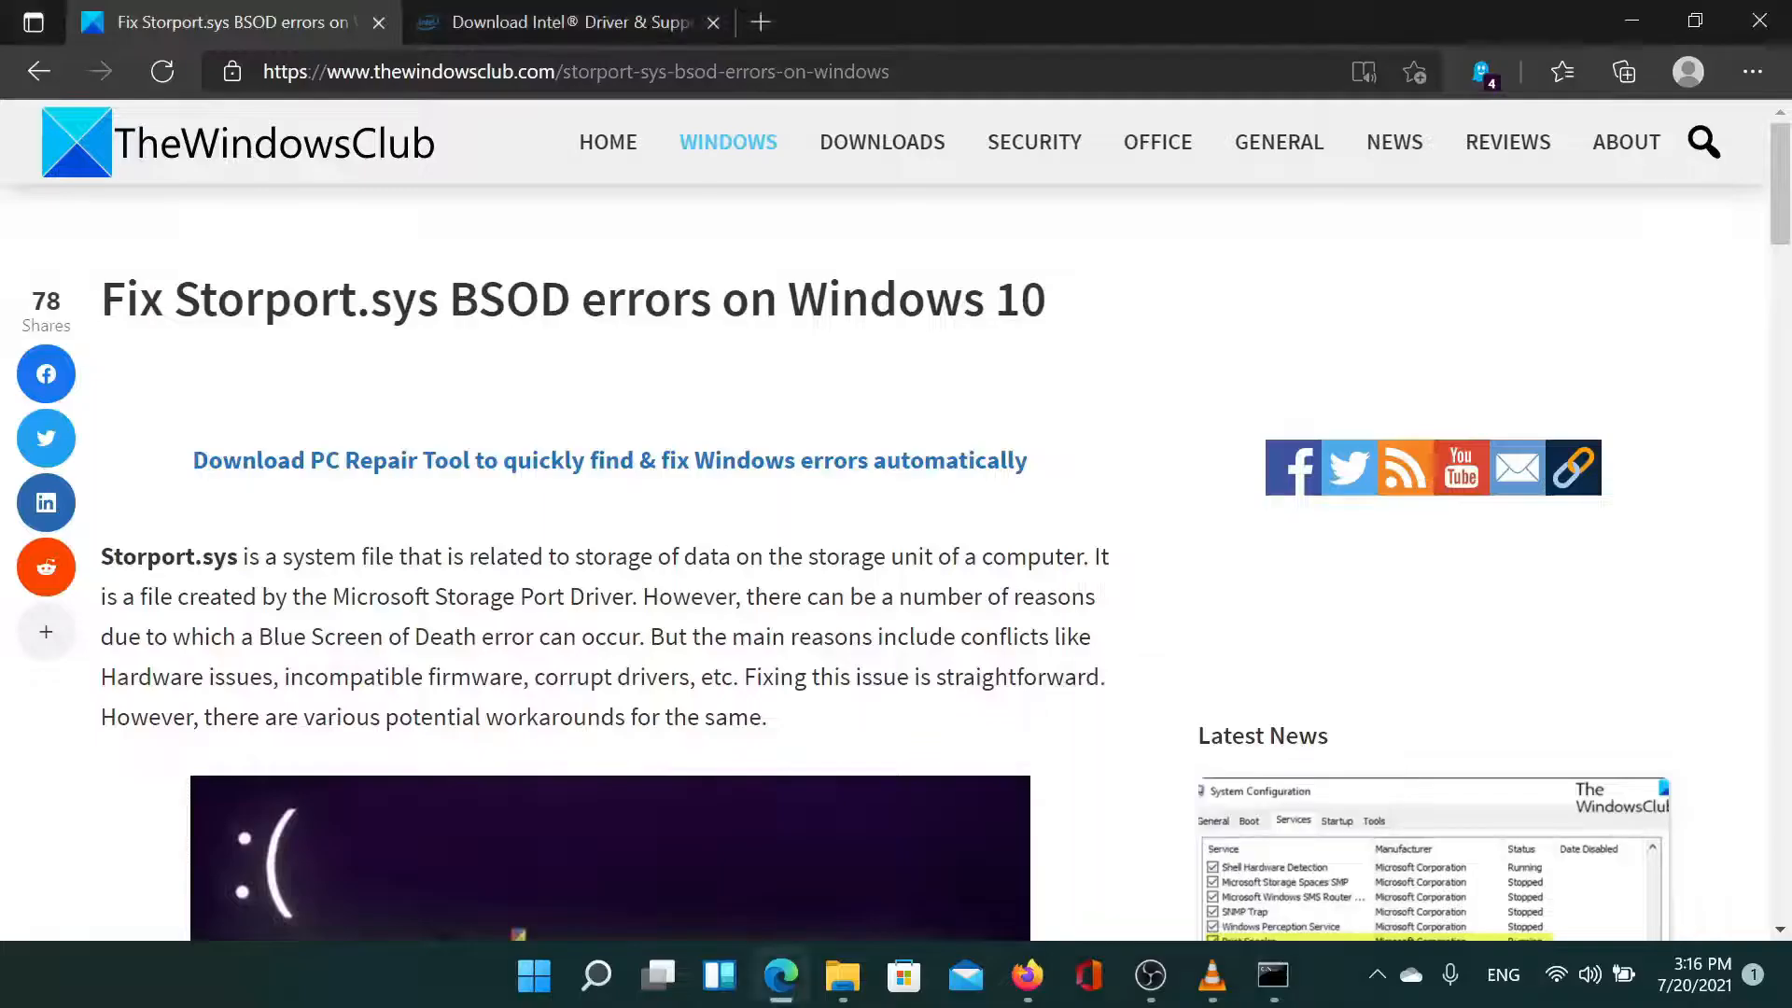
{"action": "mouse_move", "coordinate": [896, 638]}
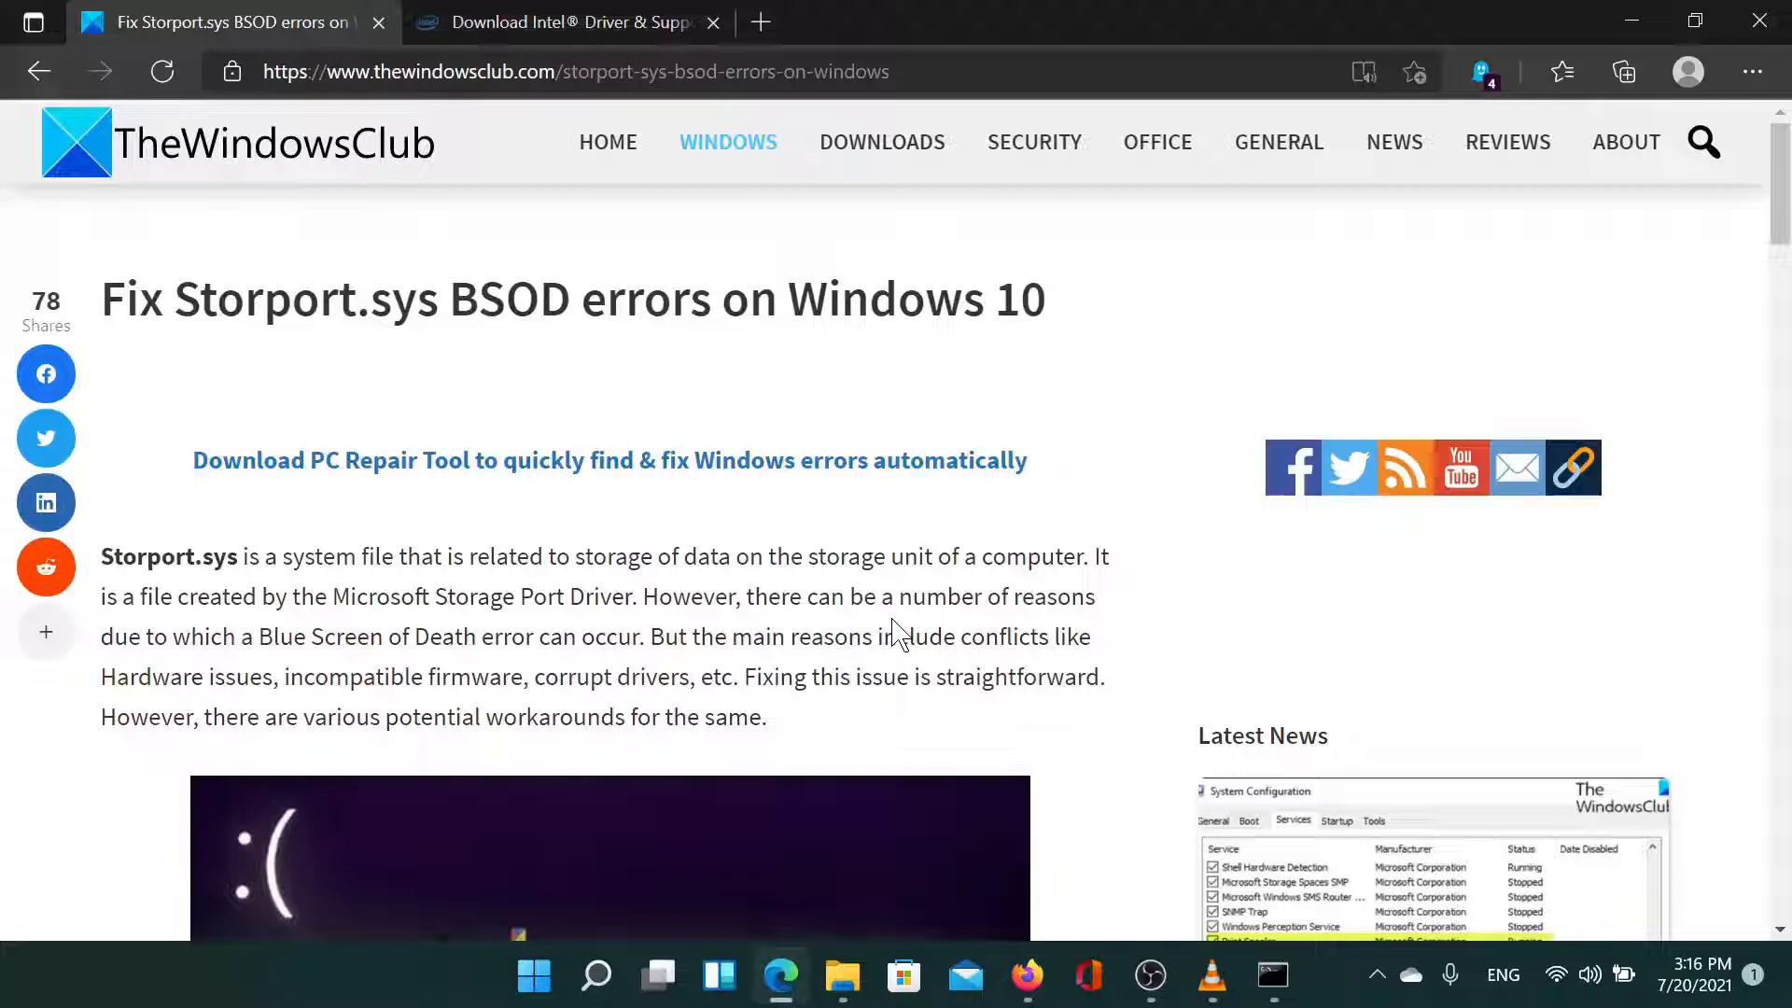
View the Intel Driver & Support Assistant download page and scroll to its Download button.
{"action": "left_click_drag", "start_coordinate": [101, 299], "coordinate": [1017, 299]}
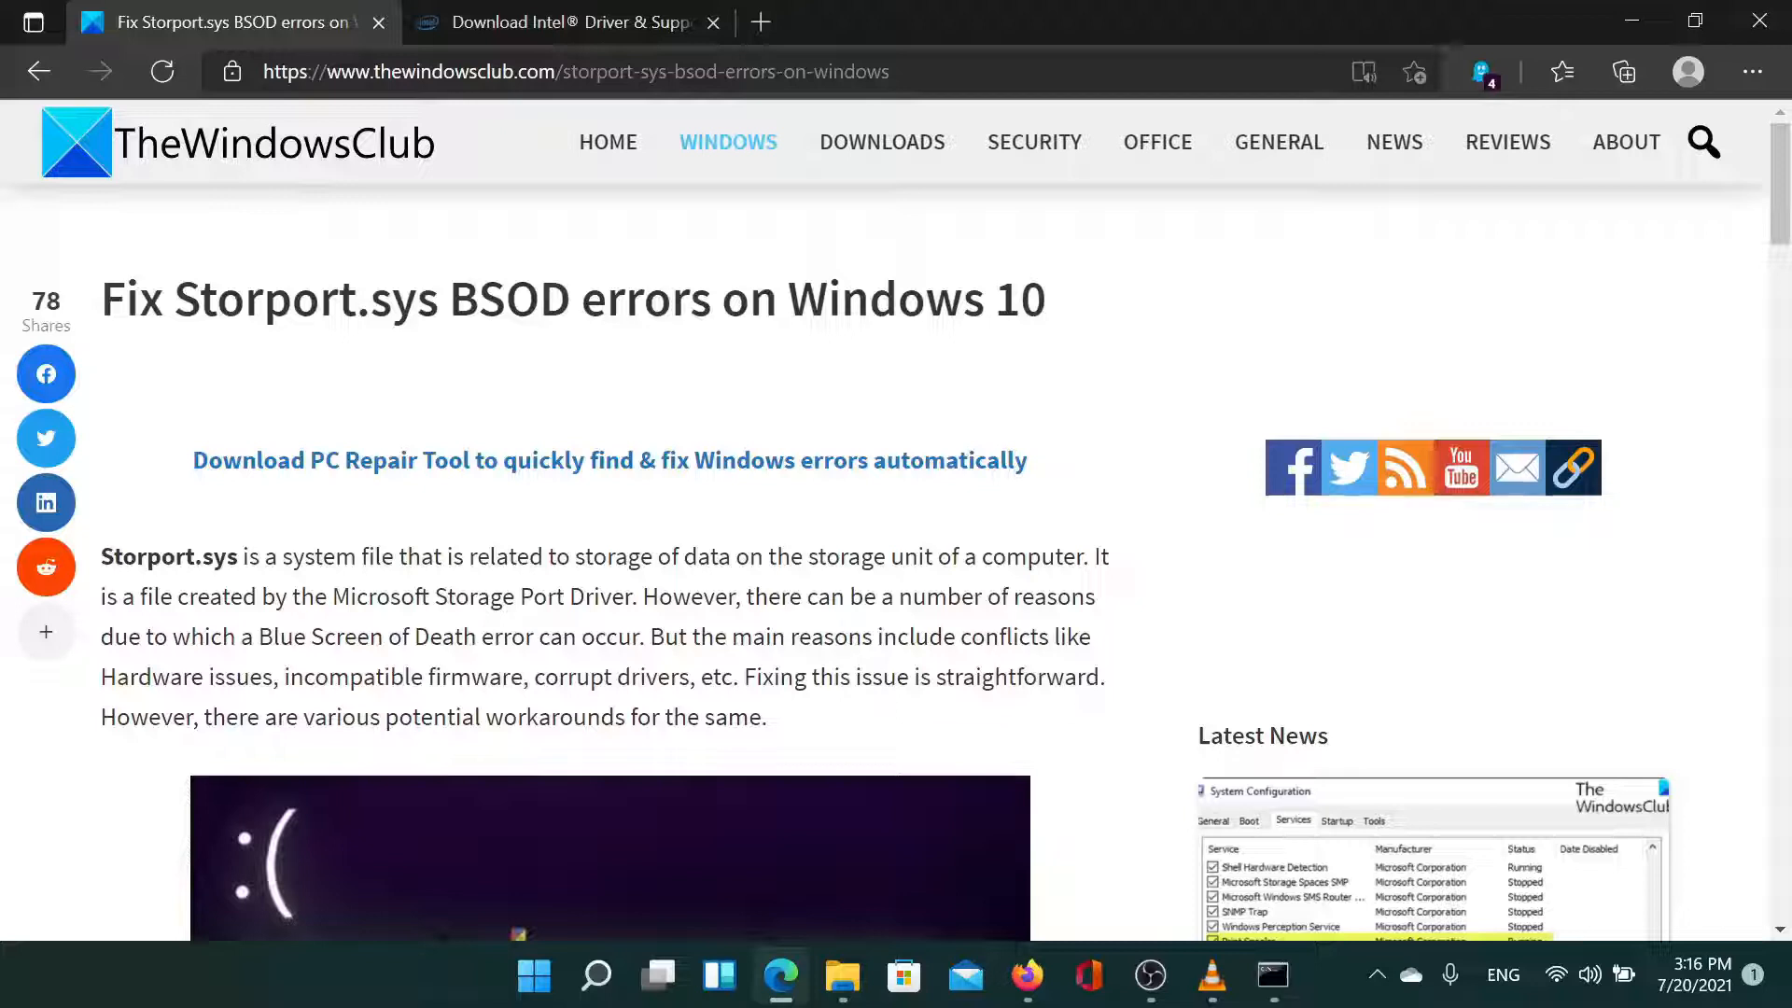
{"action": "scroll", "scroll_direction": "down", "scroll_amount": 3}
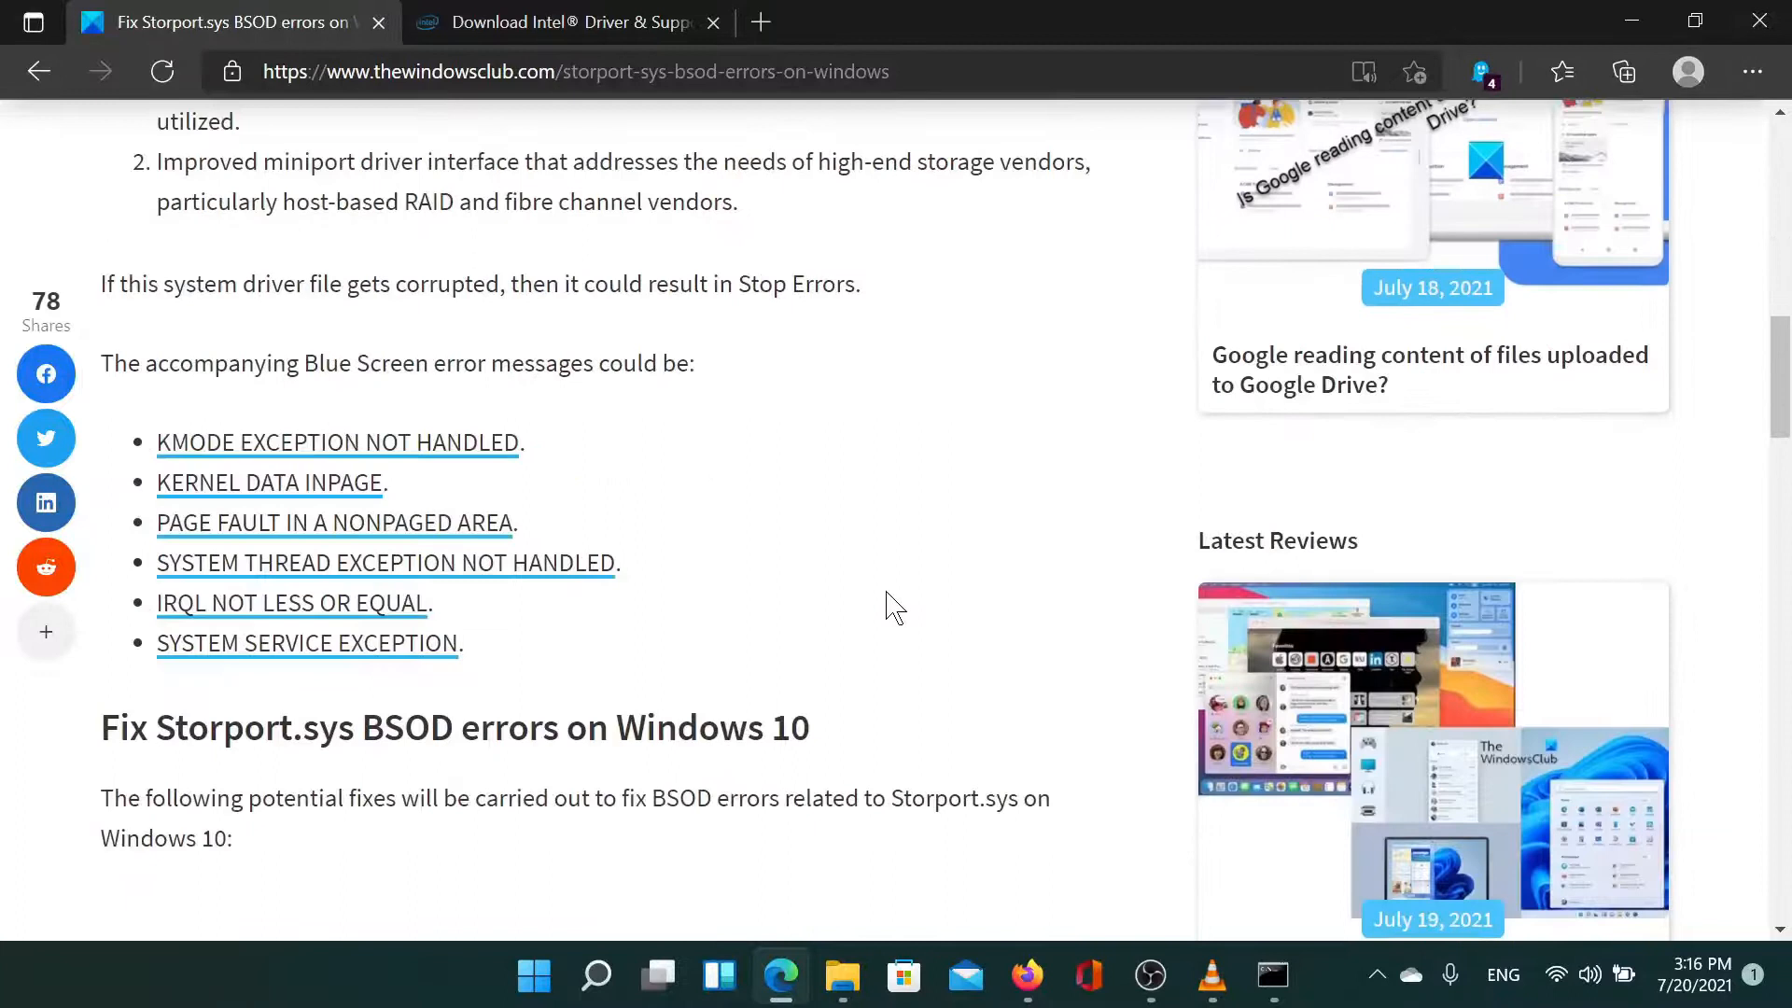
{"action": "left_click", "coordinate": [569, 23]}
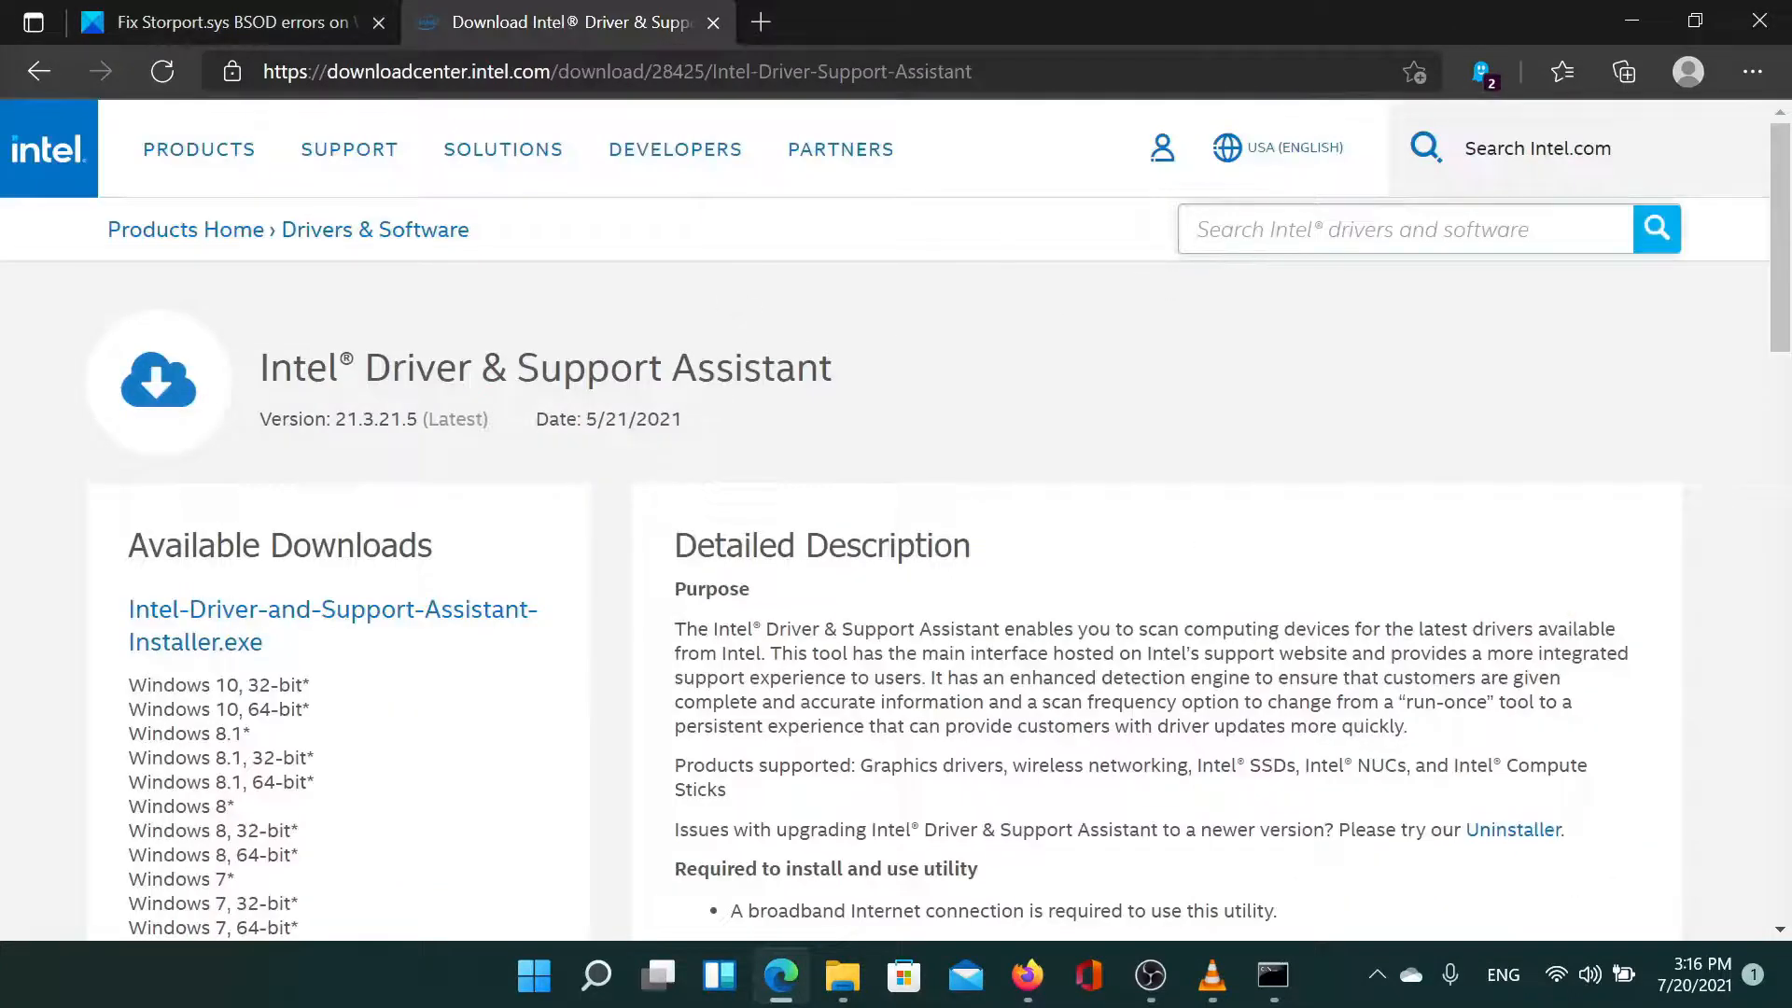
{"action": "scroll", "scroll_direction": "down", "scroll_amount": 3}
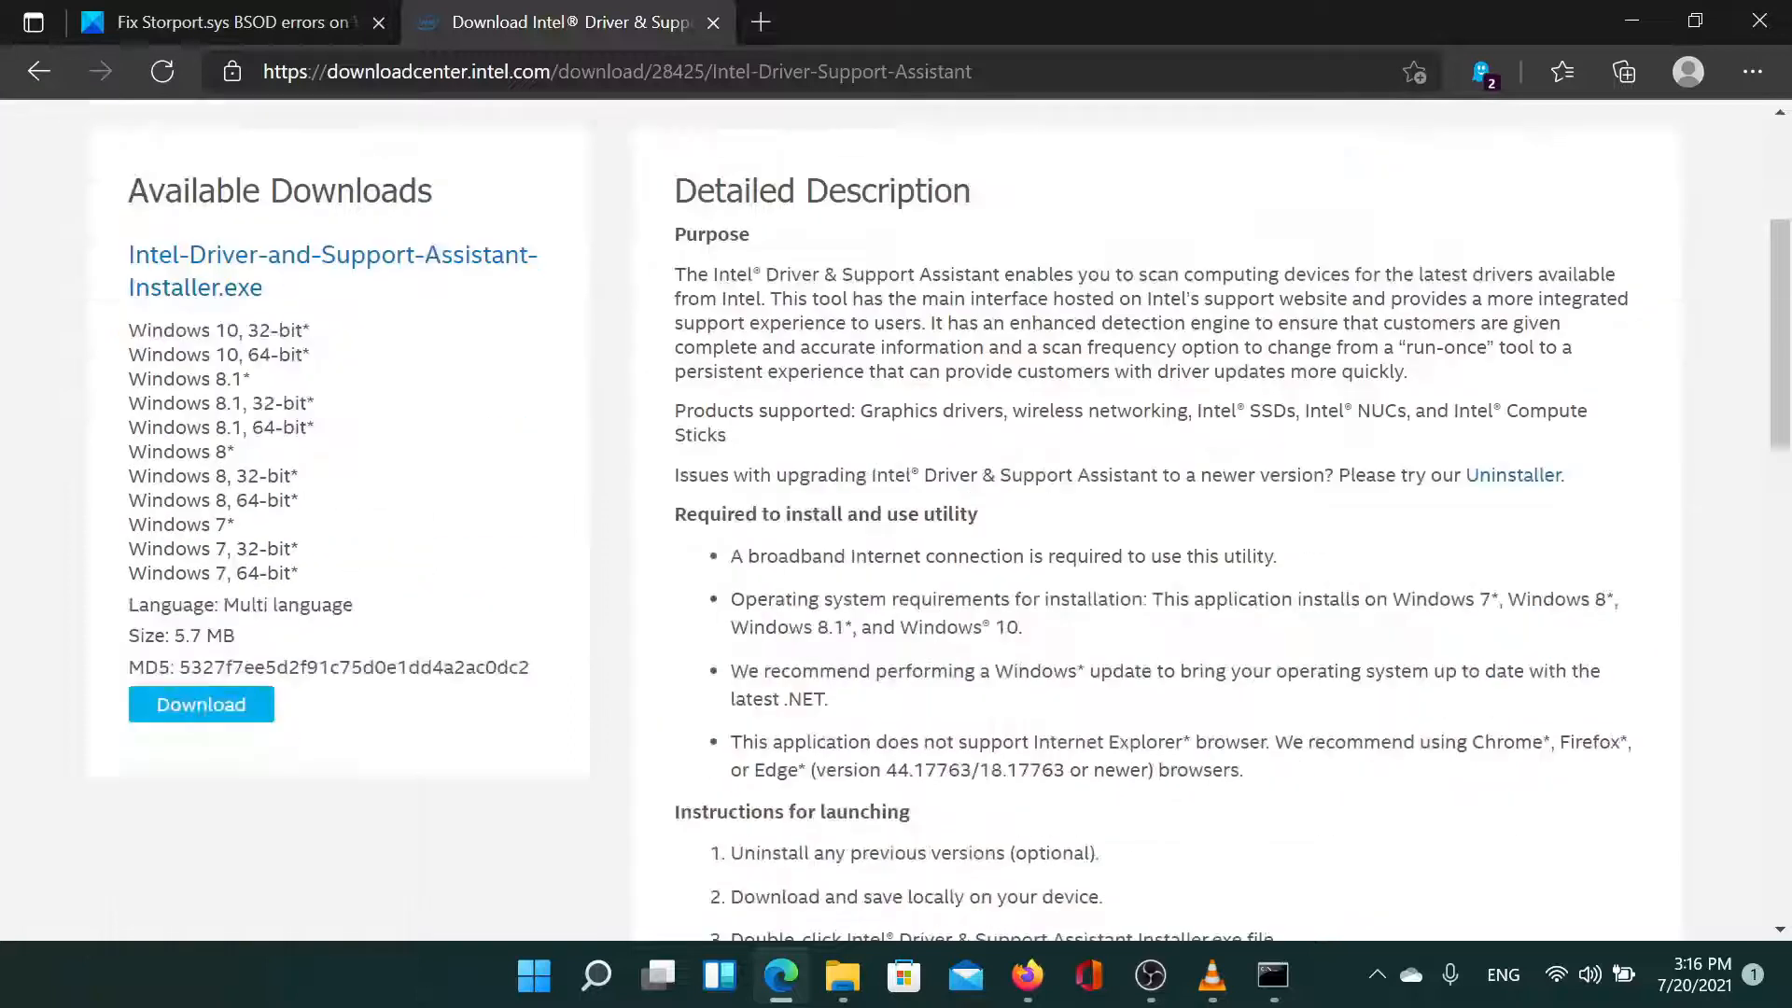
{"action": "scroll", "scroll_direction": "down", "scroll_amount": 3}
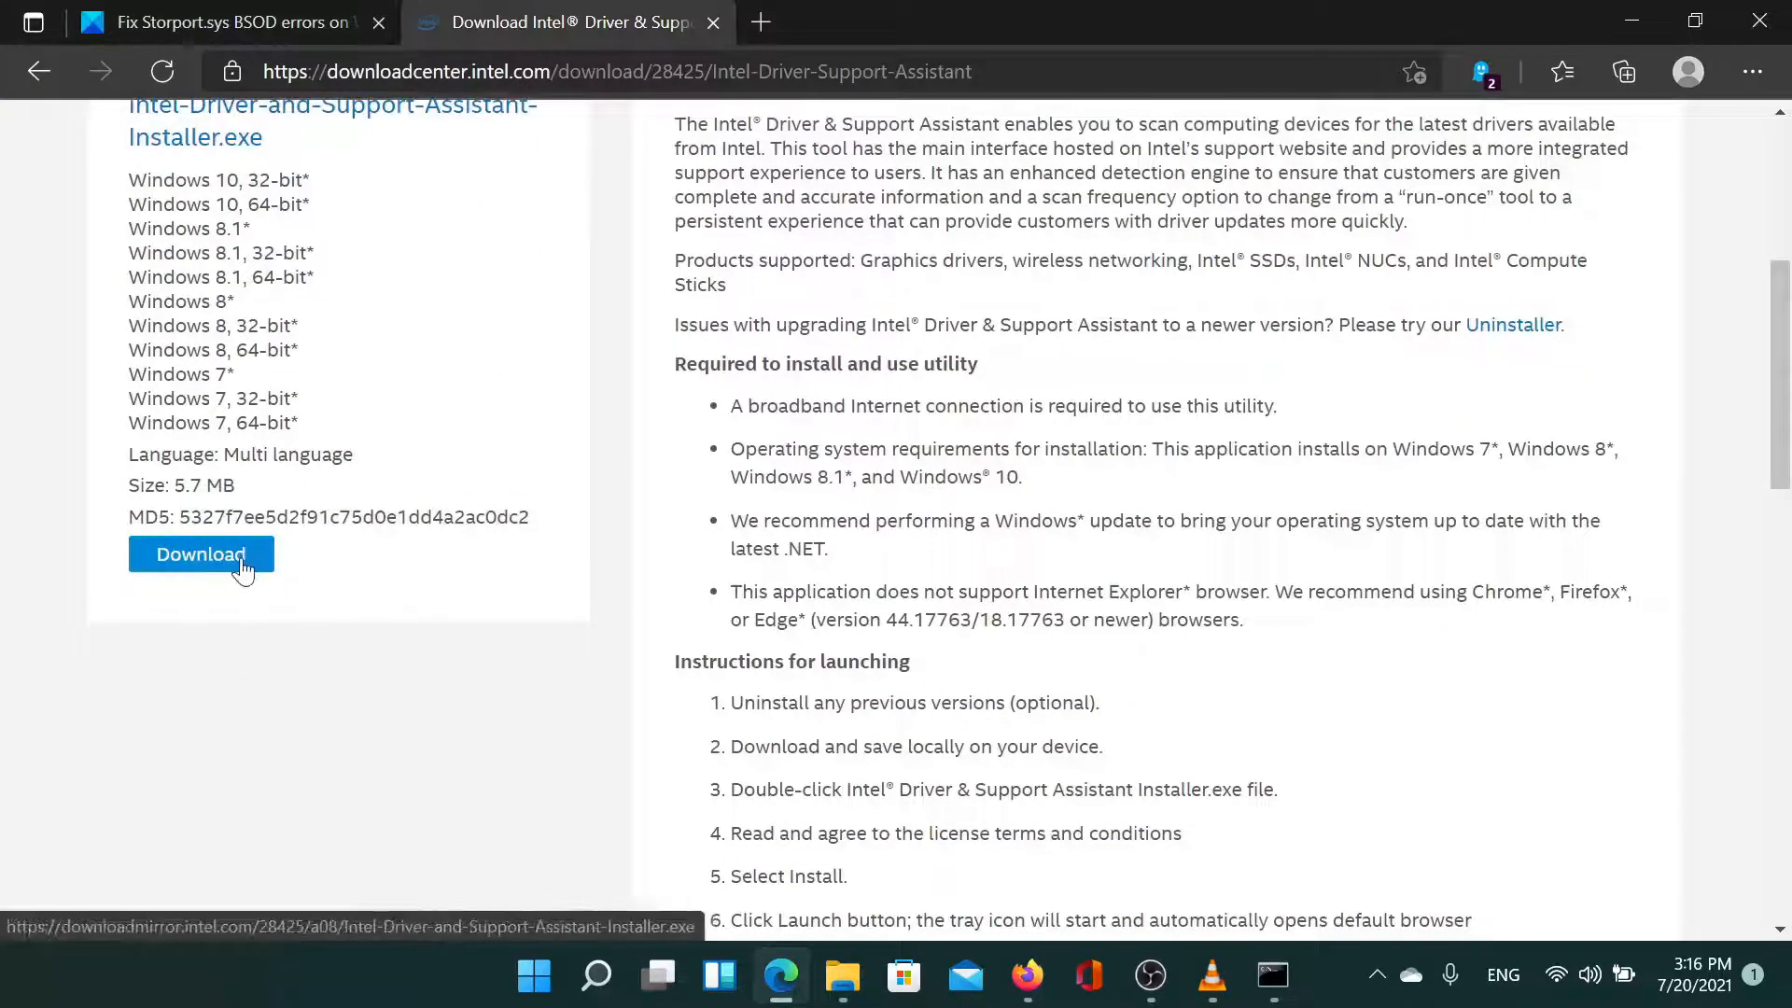
Return to the Storport.sys article and scroll to the Run System File Checker fix.
{"action": "left_click", "coordinate": [215, 22]}
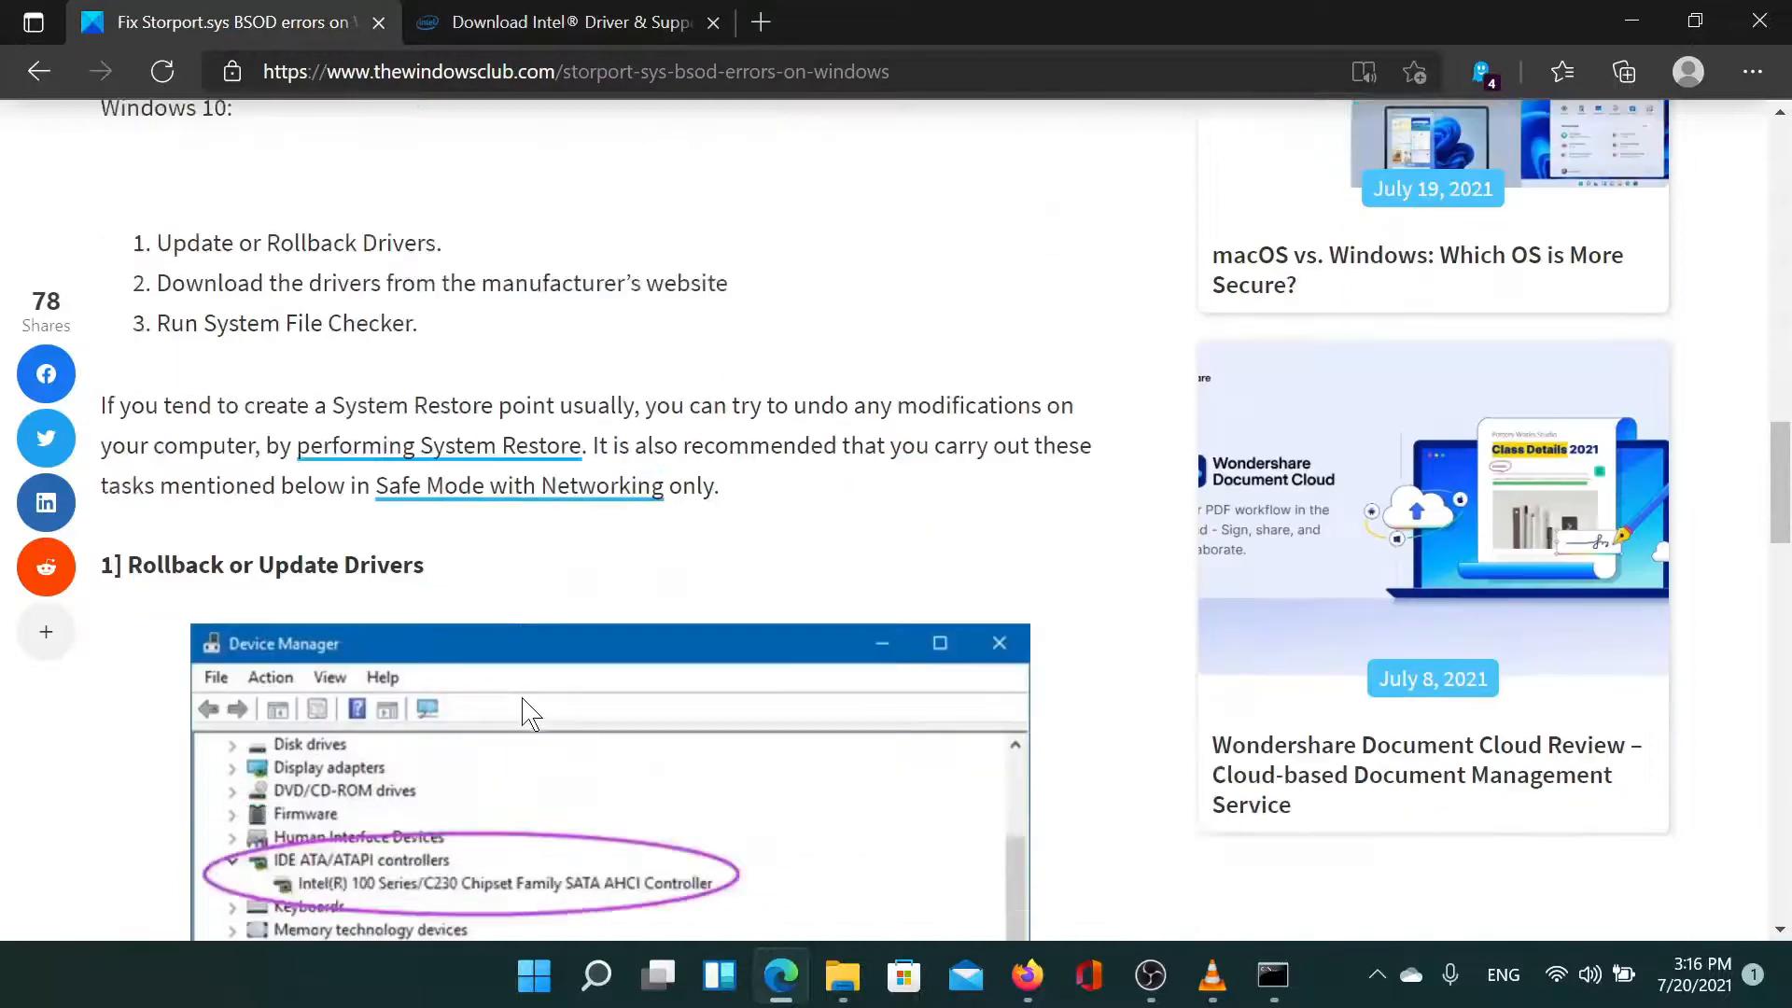
{"action": "scroll", "scroll_direction": "down", "scroll_amount": 3}
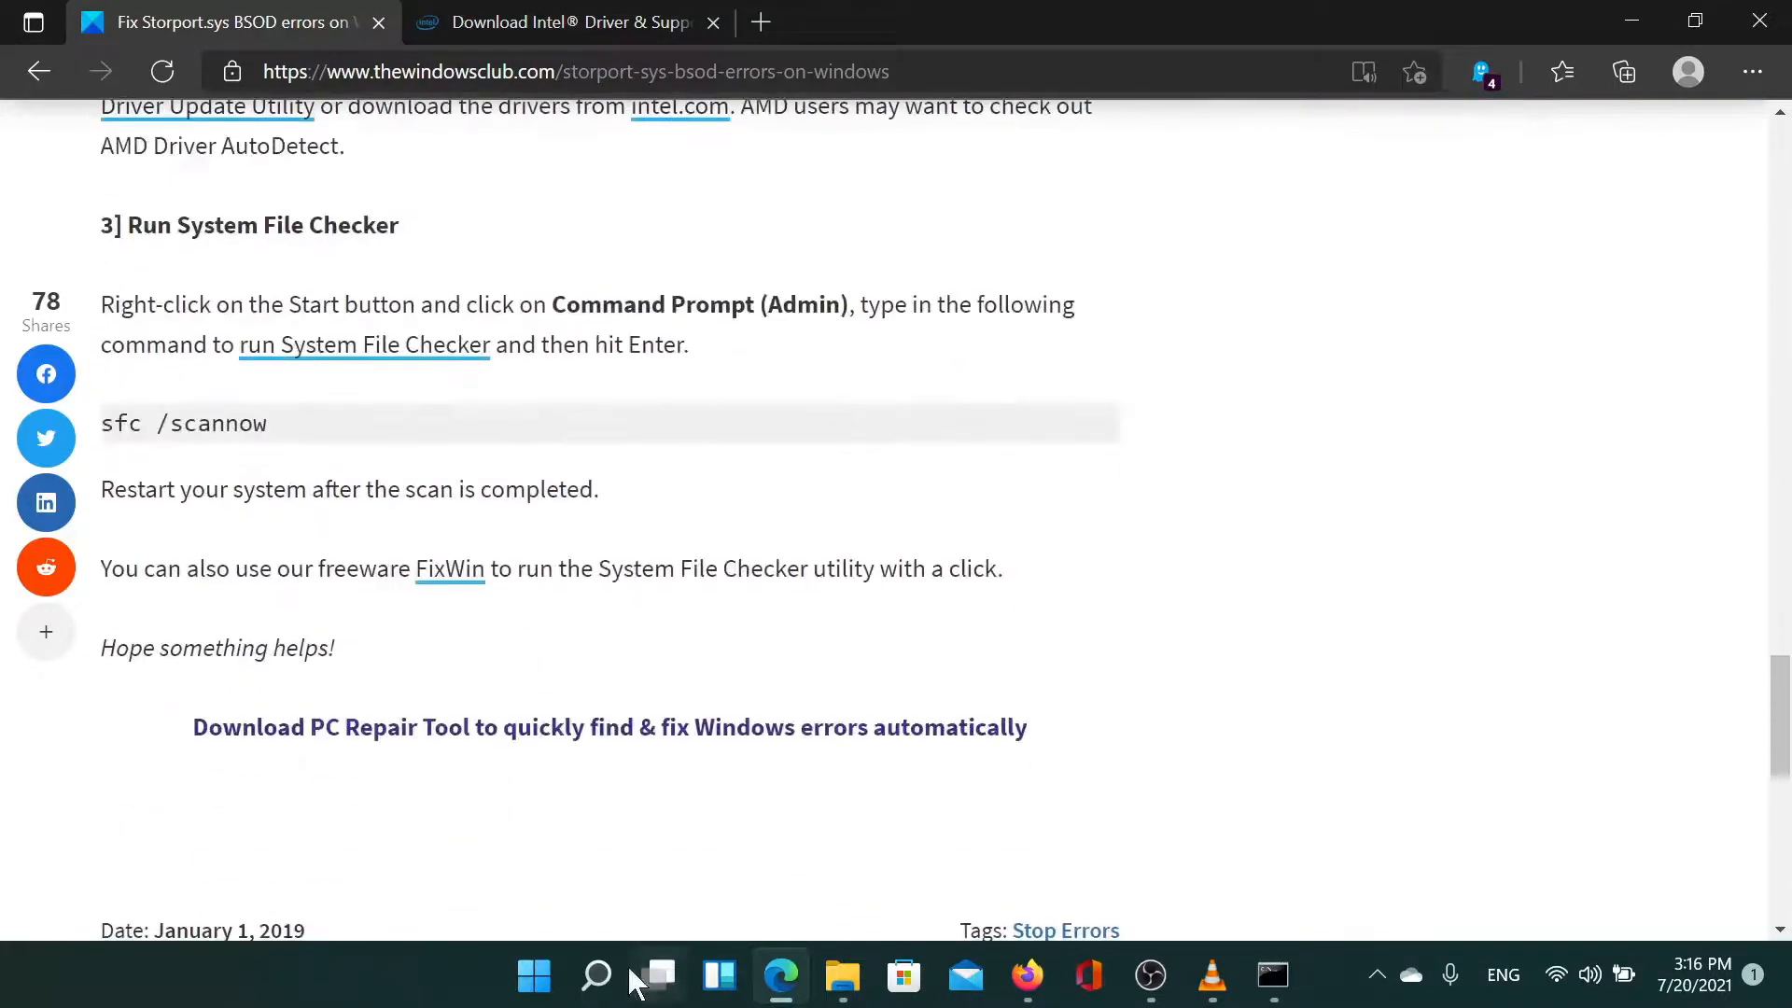
Find Command Prompt via Windows Search ('comm') and launch it as administrator.
{"action": "left_click", "coordinate": [595, 977]}
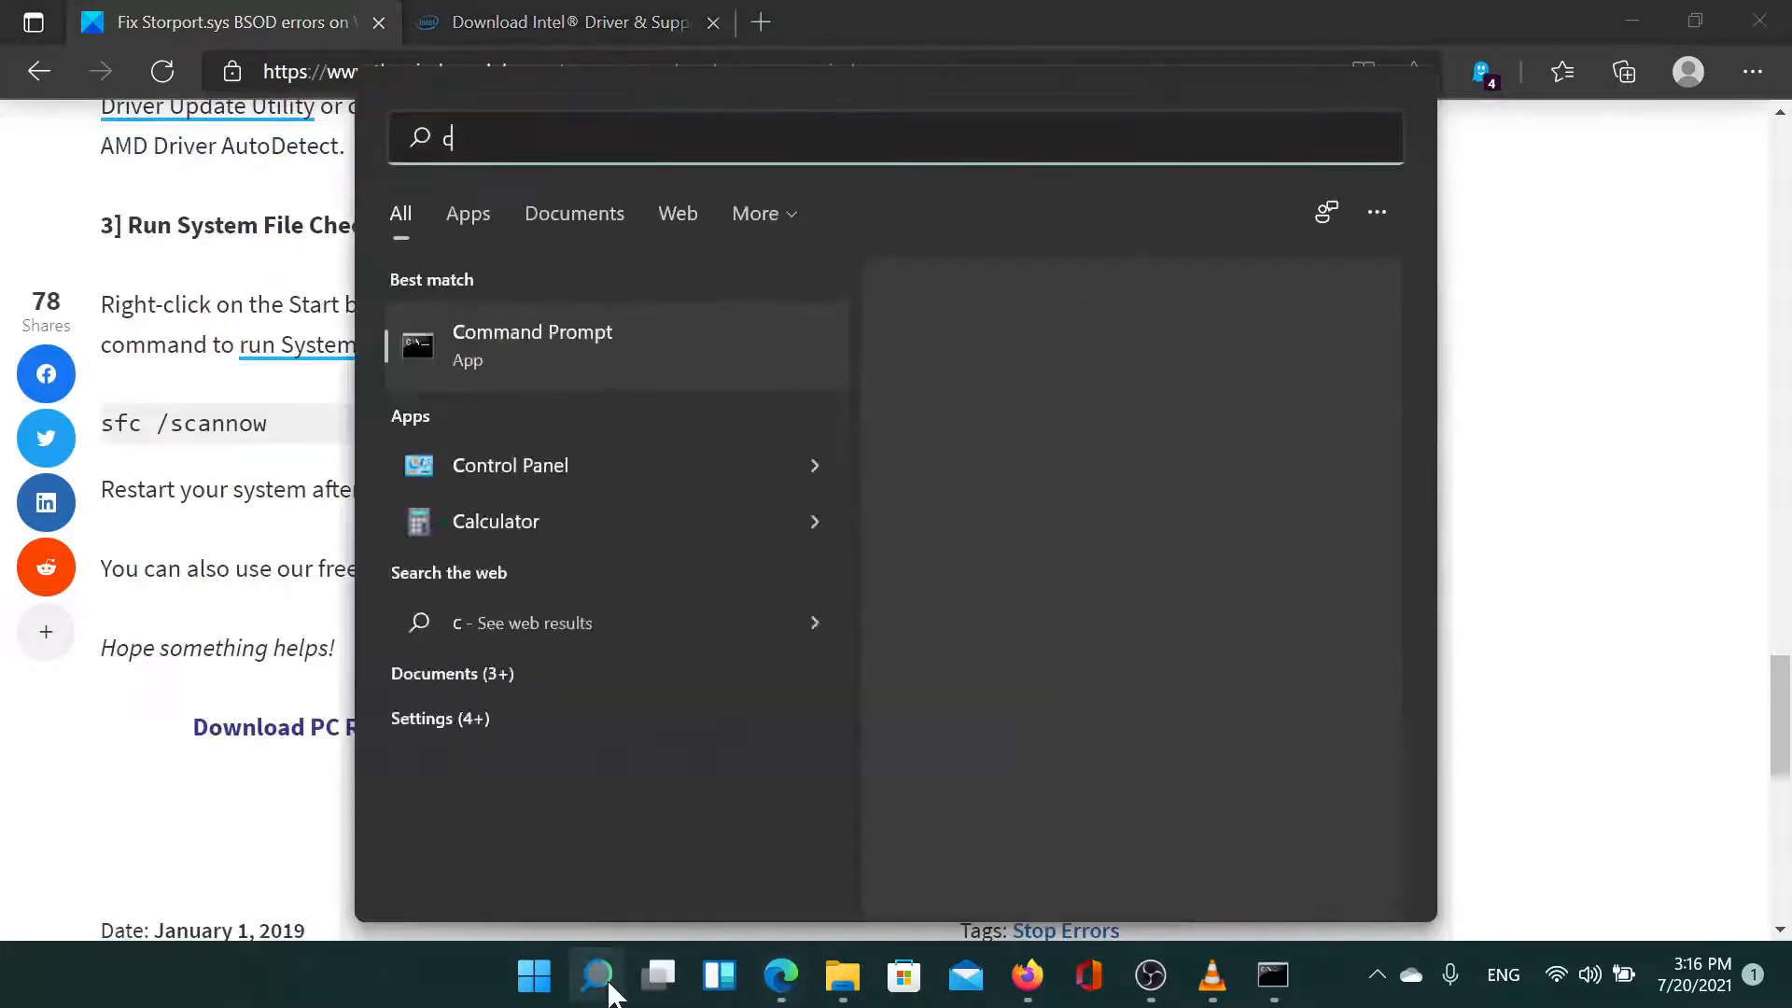
{"action": "type", "text": "omm"}
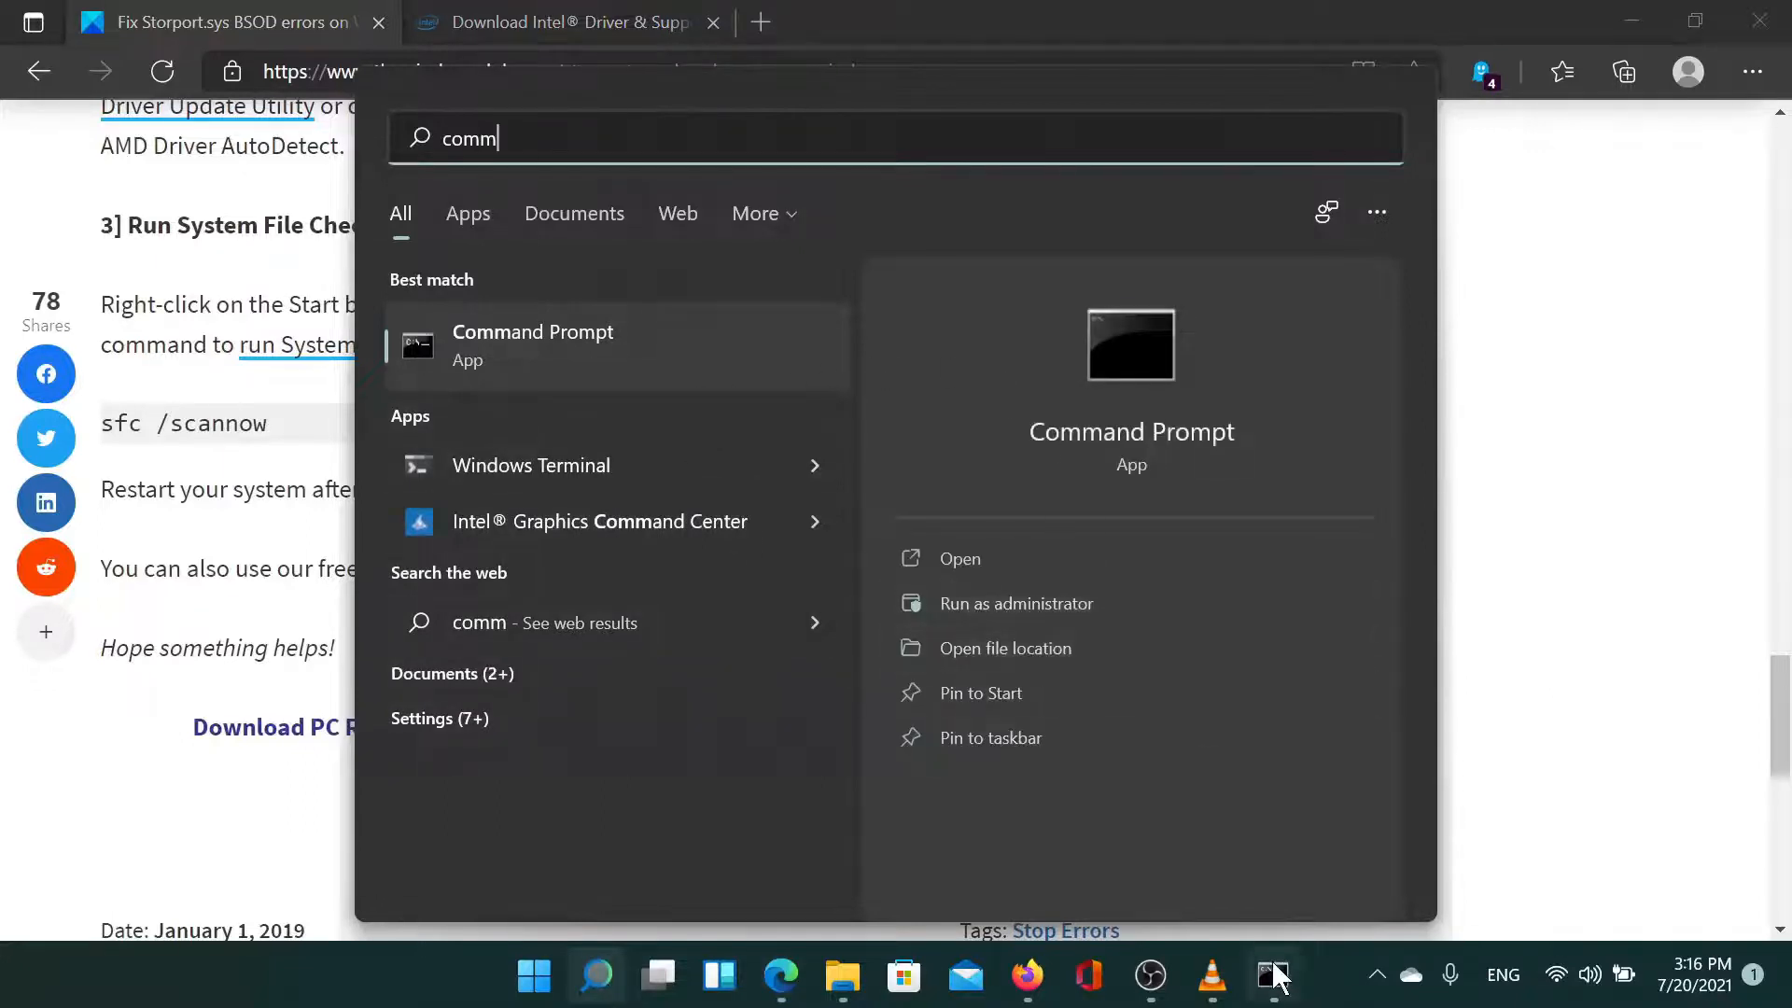
{"action": "left_click", "coordinate": [1017, 603]}
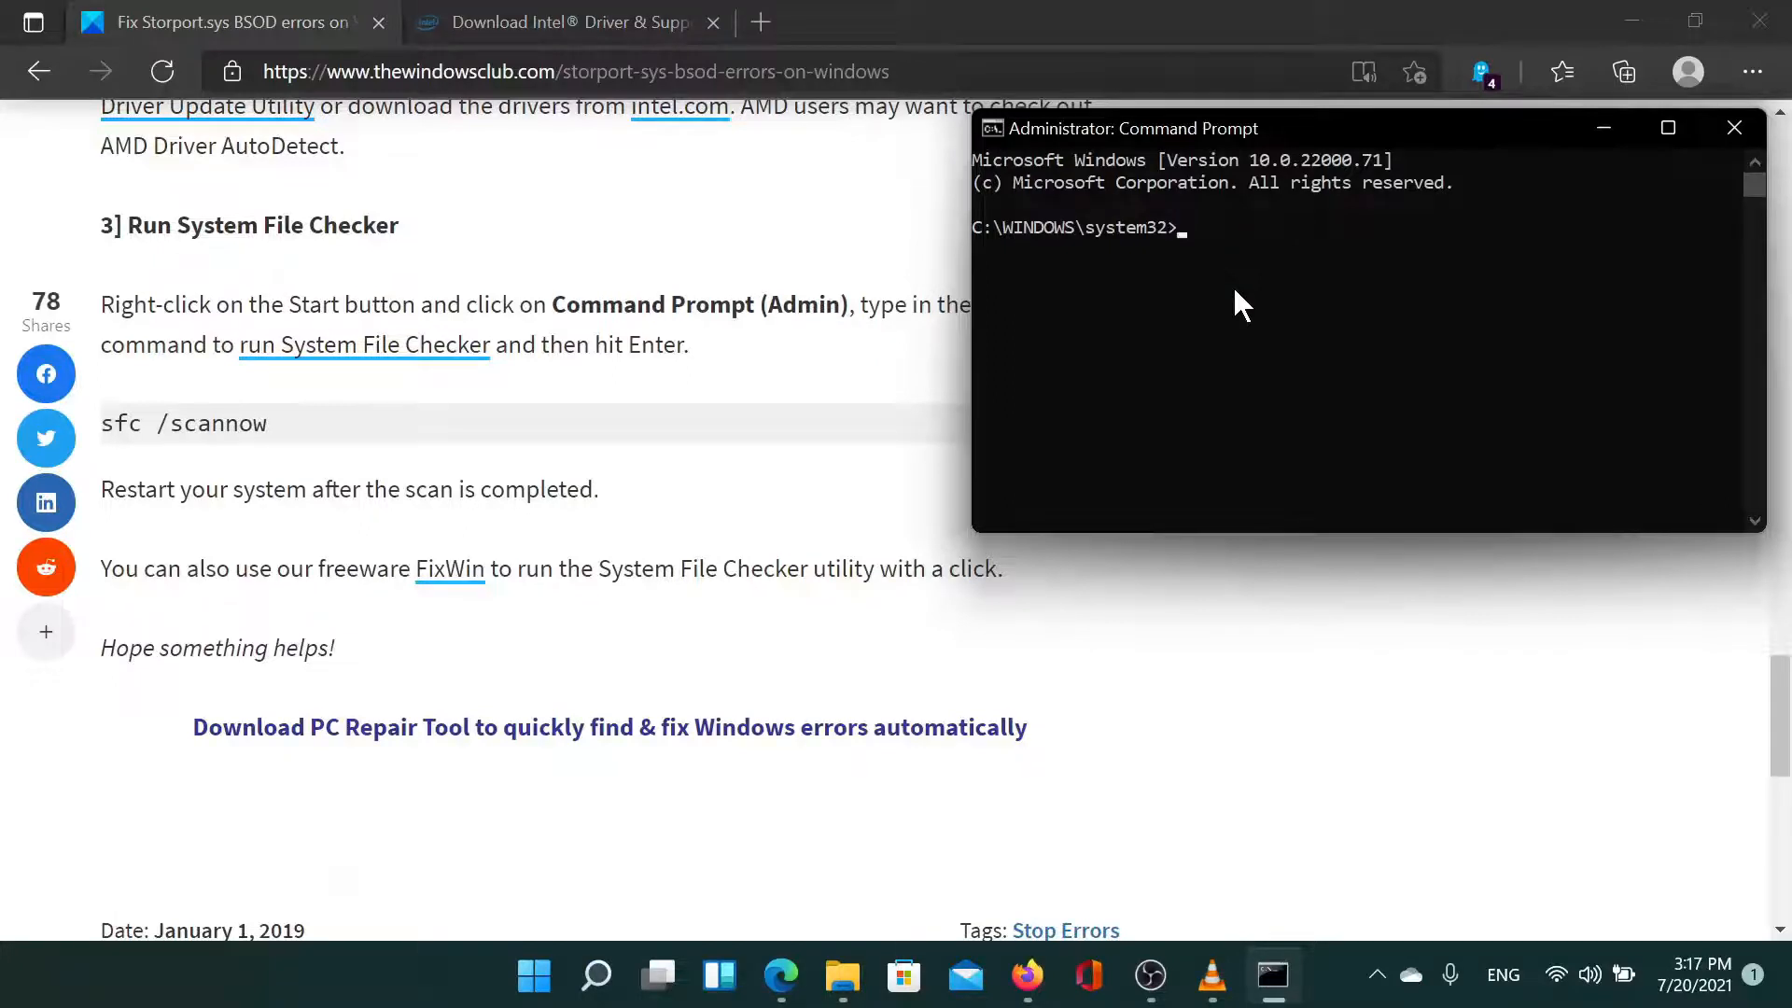
Run sfc /scannow in the administrator Command Prompt and scroll the article back to the top.
{"action": "type", "text": "sfc /"}
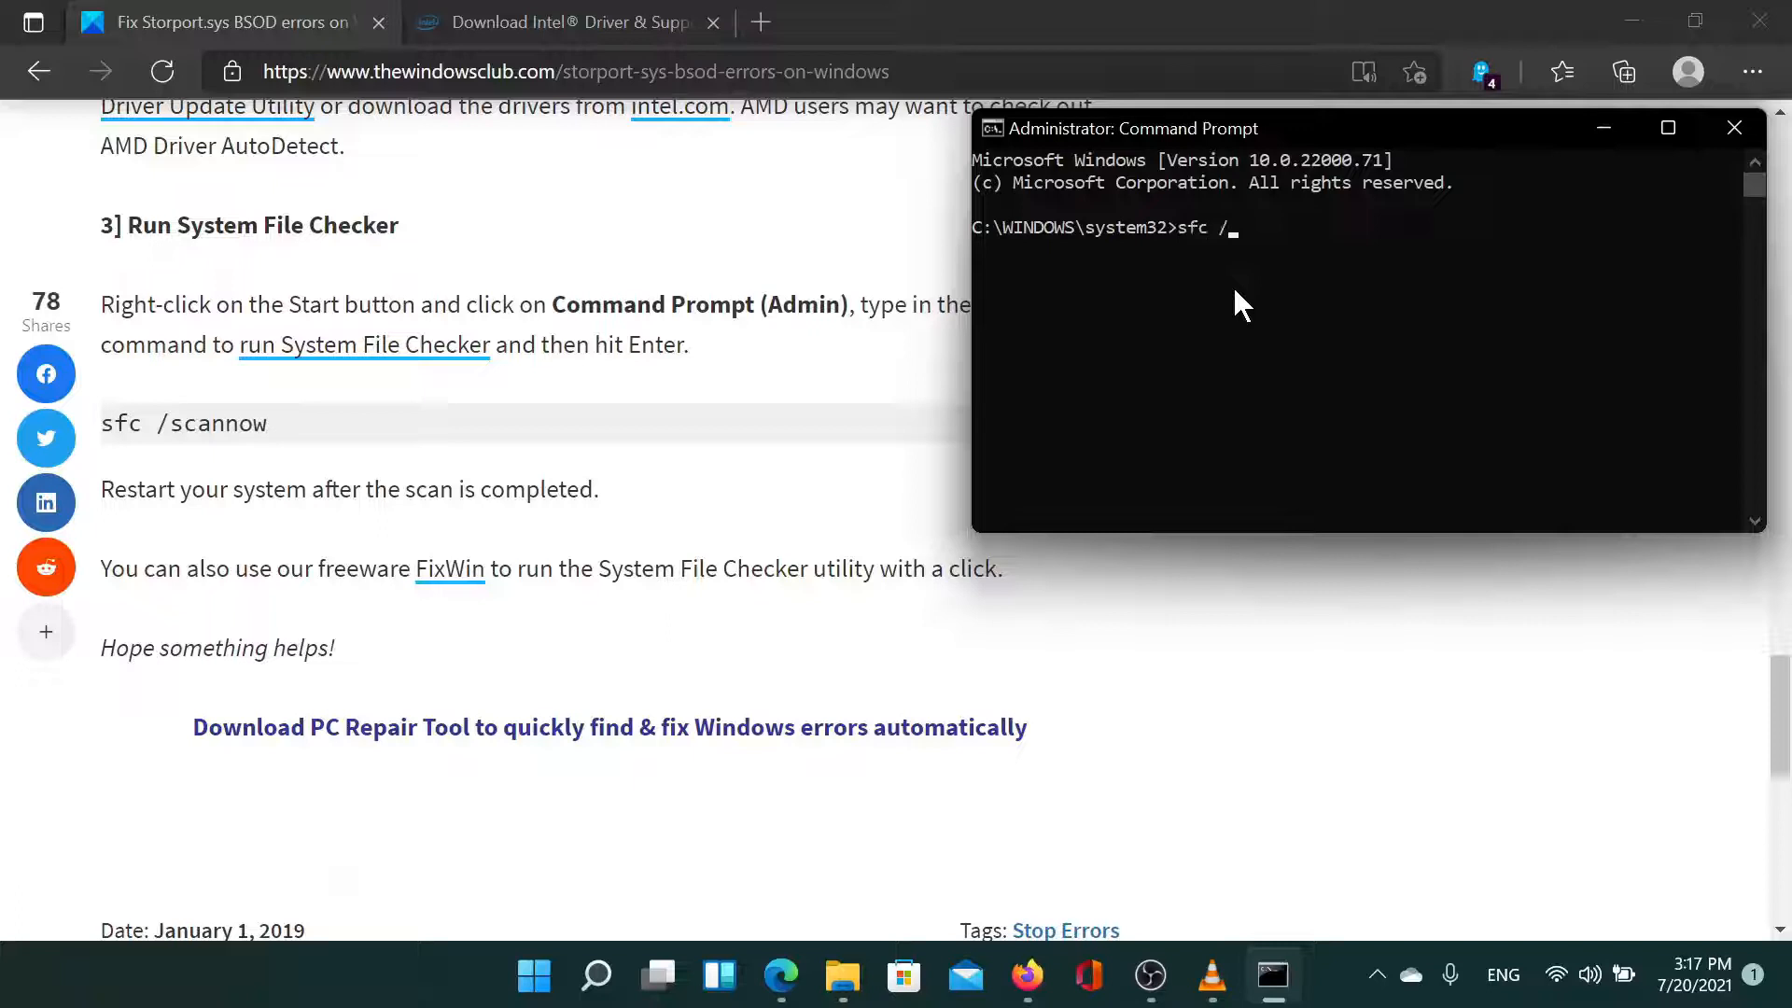
{"action": "type", "text": "sc"}
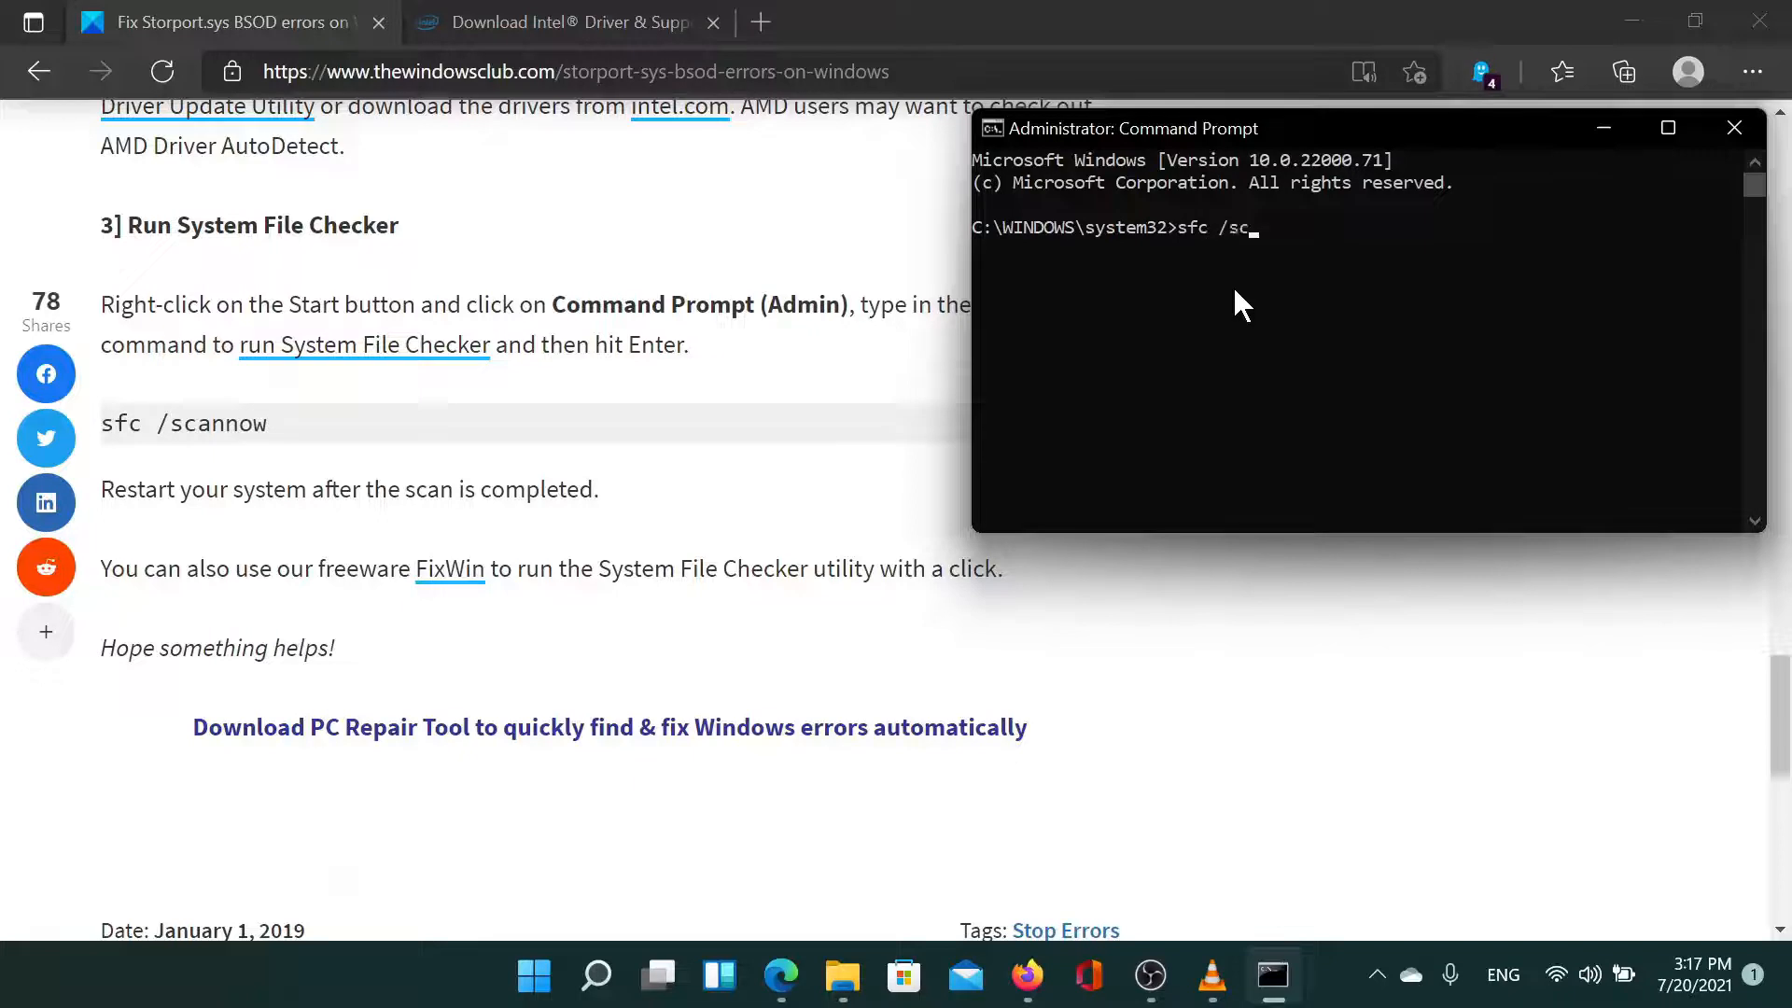
{"action": "type", "text": "annow"}
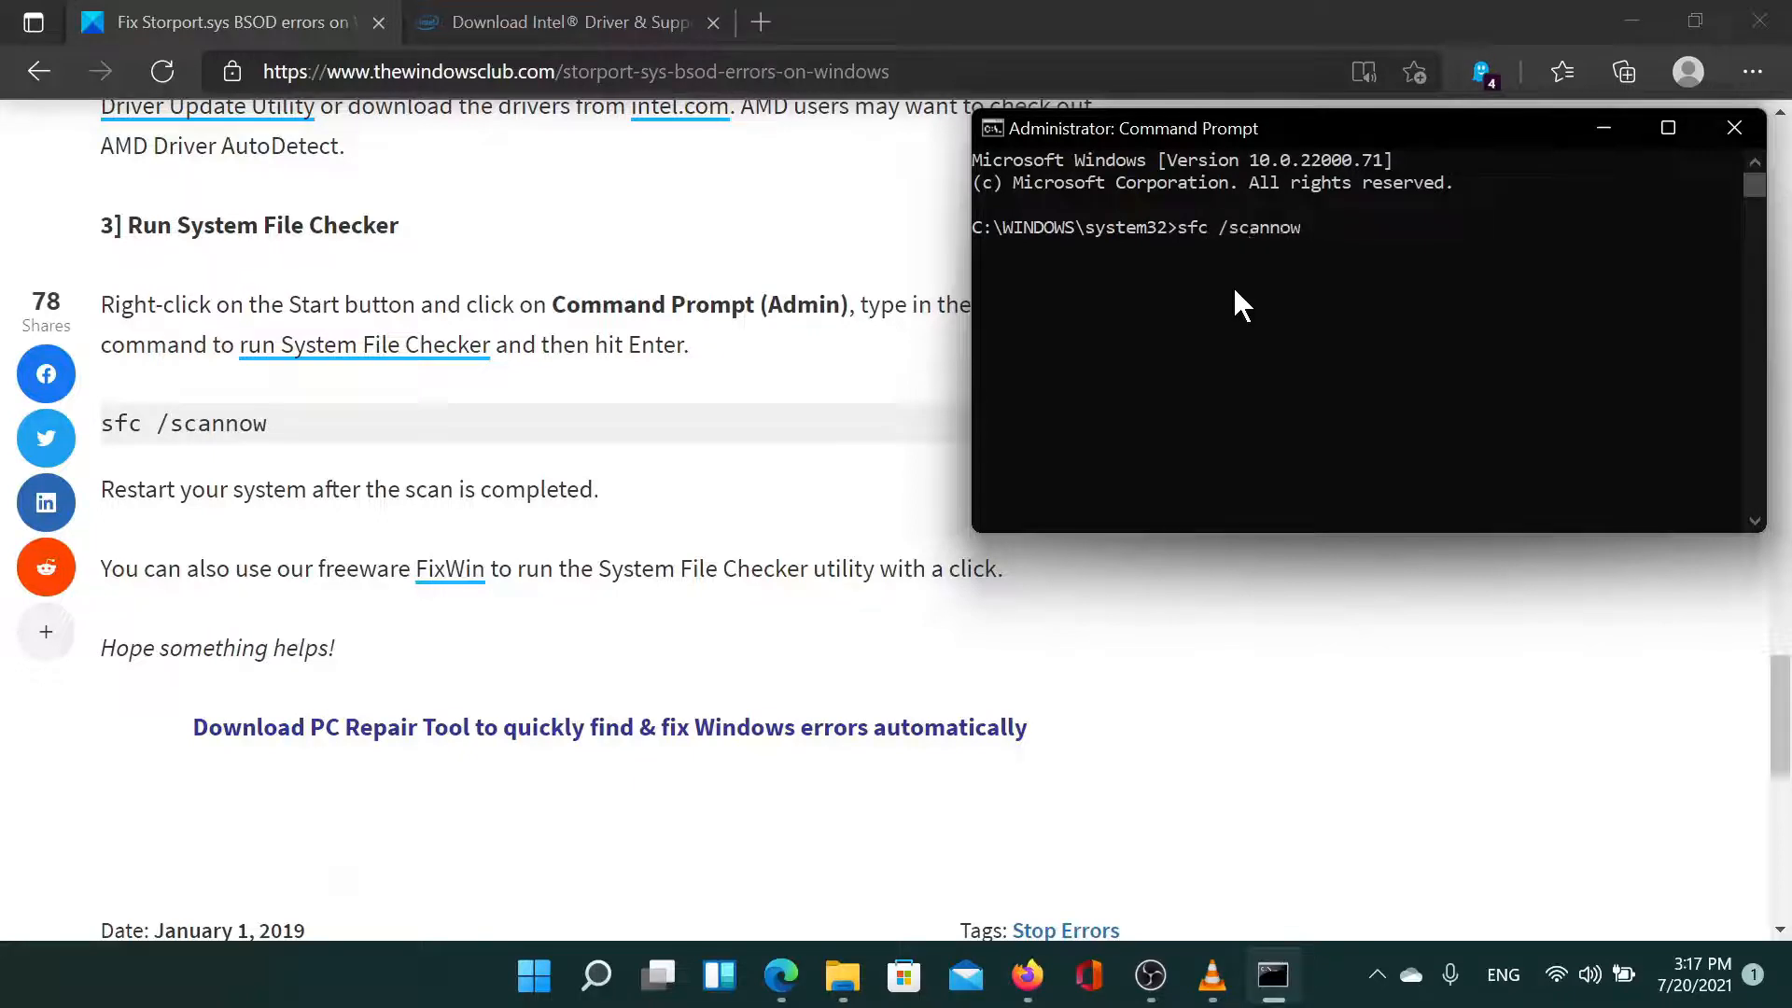
{"action": "key", "text": "Enter"}
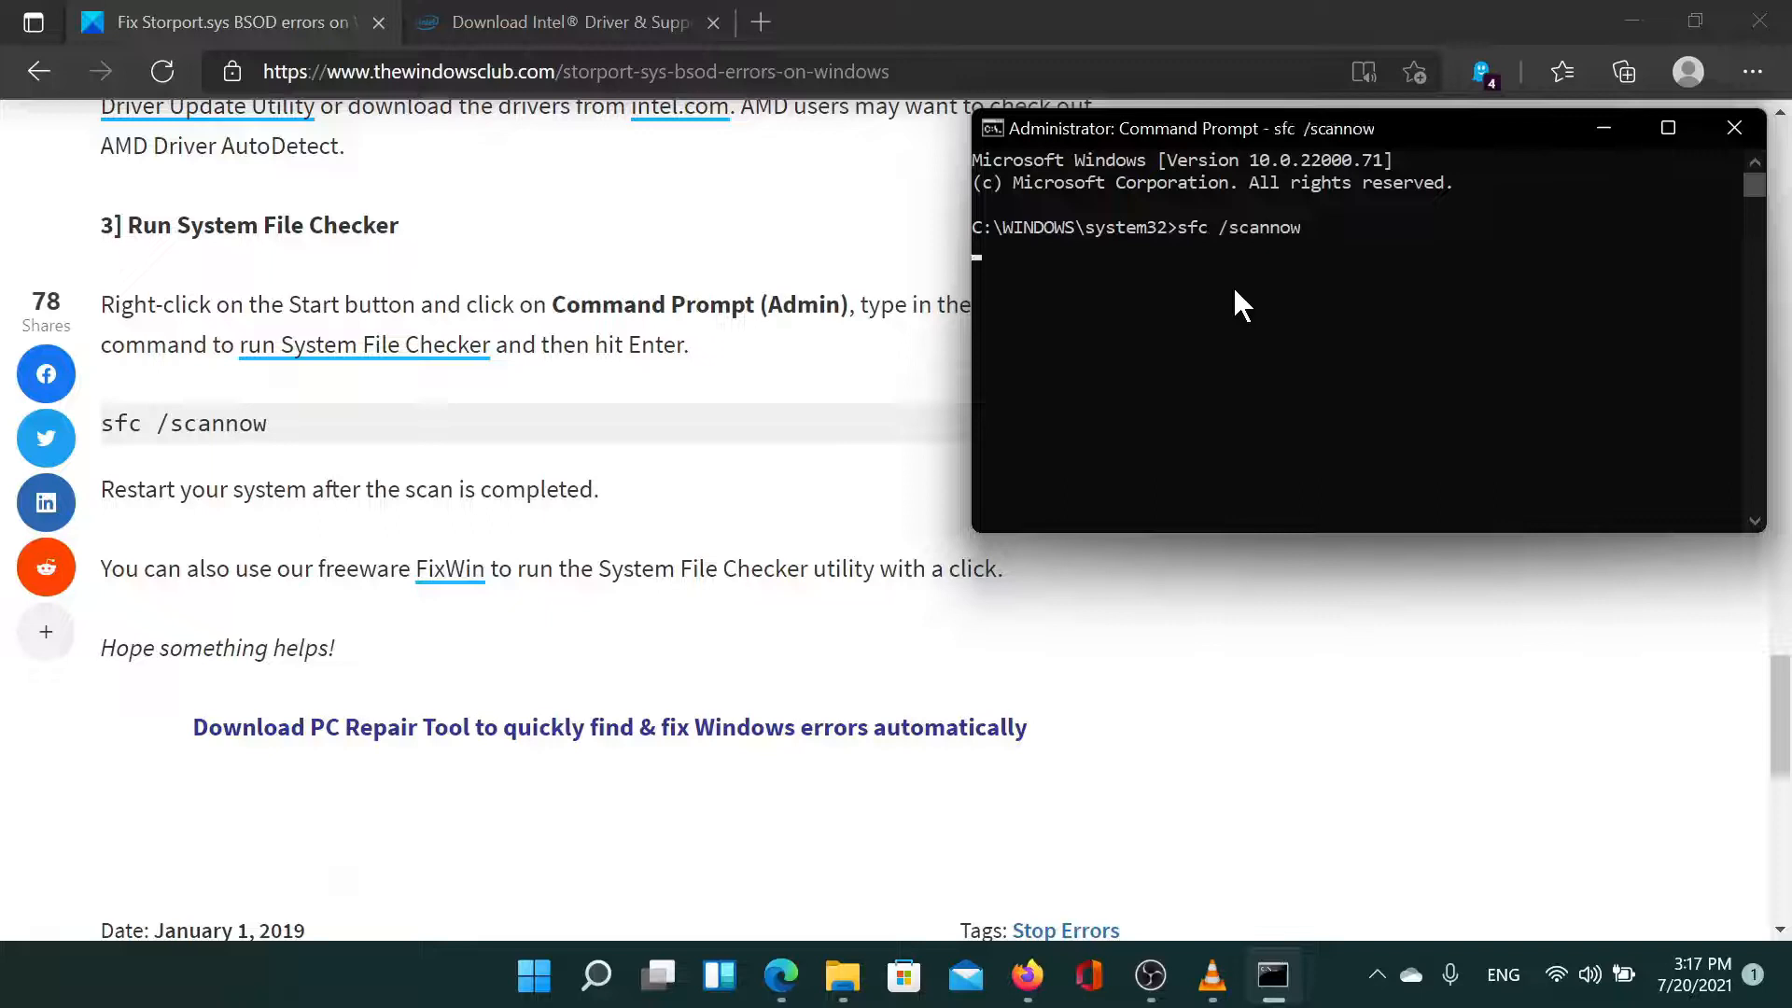
{"action": "mouse_move", "coordinate": [1159, 321]}
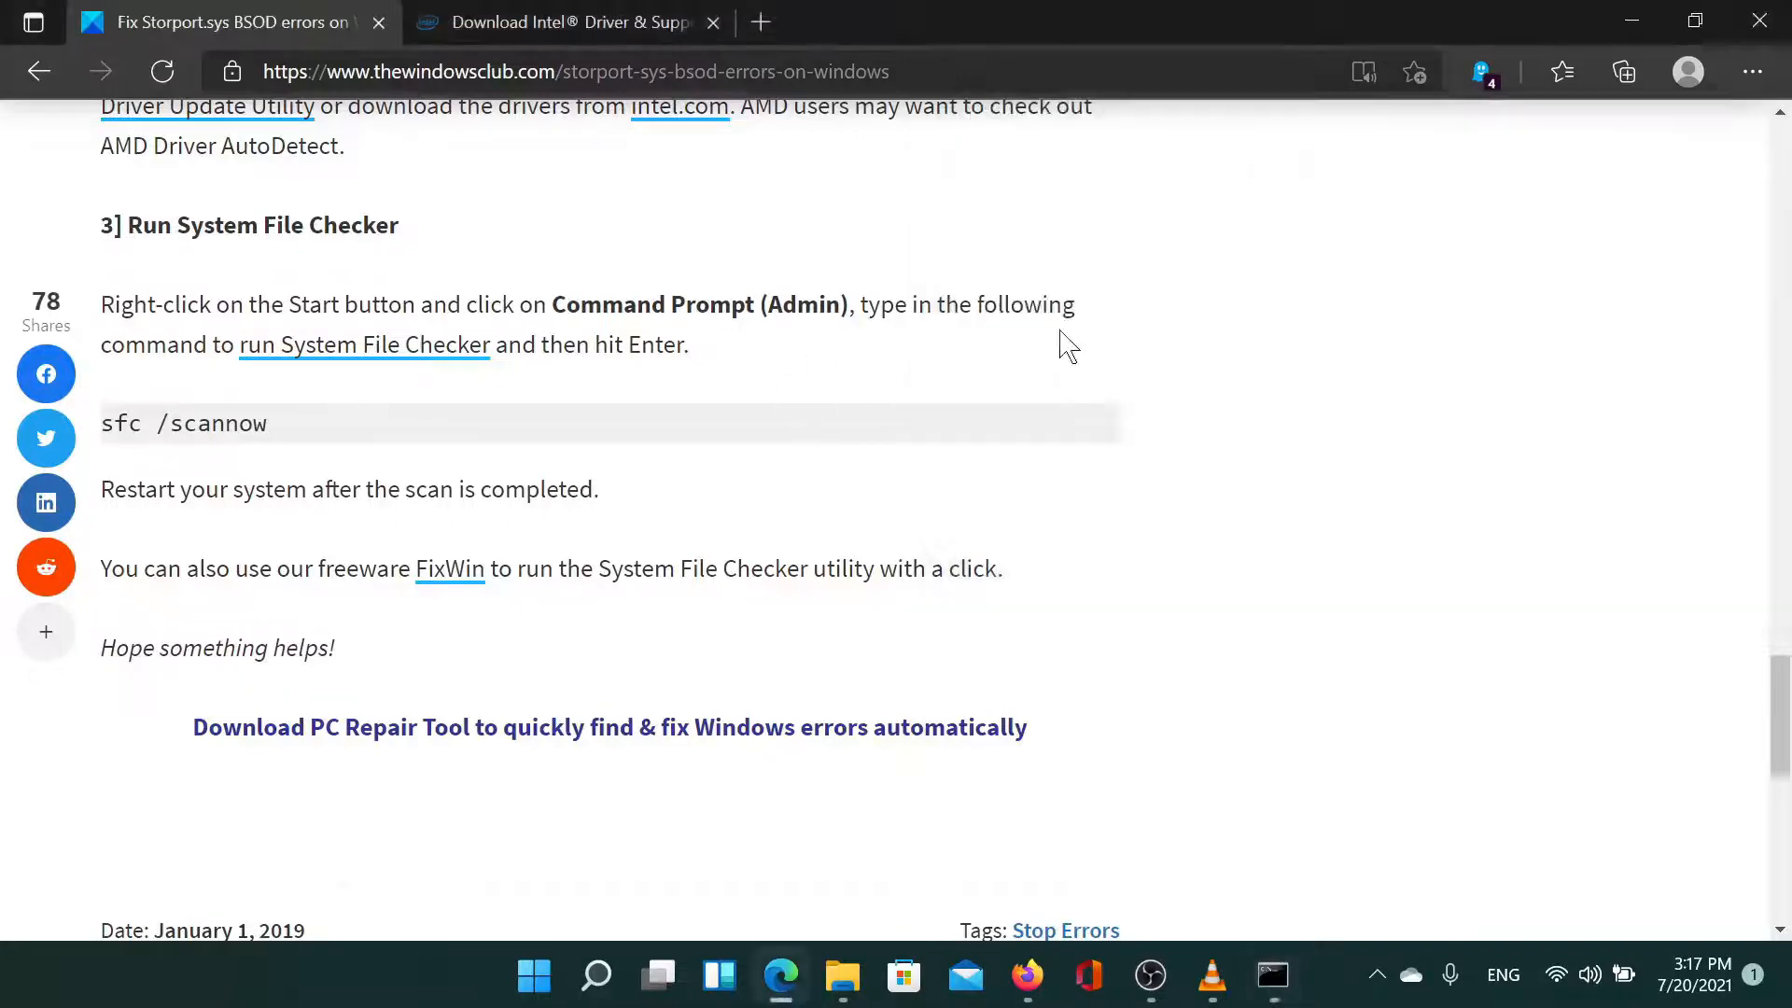
{"action": "scroll", "scroll_direction": "up", "scroll_amount": 3}
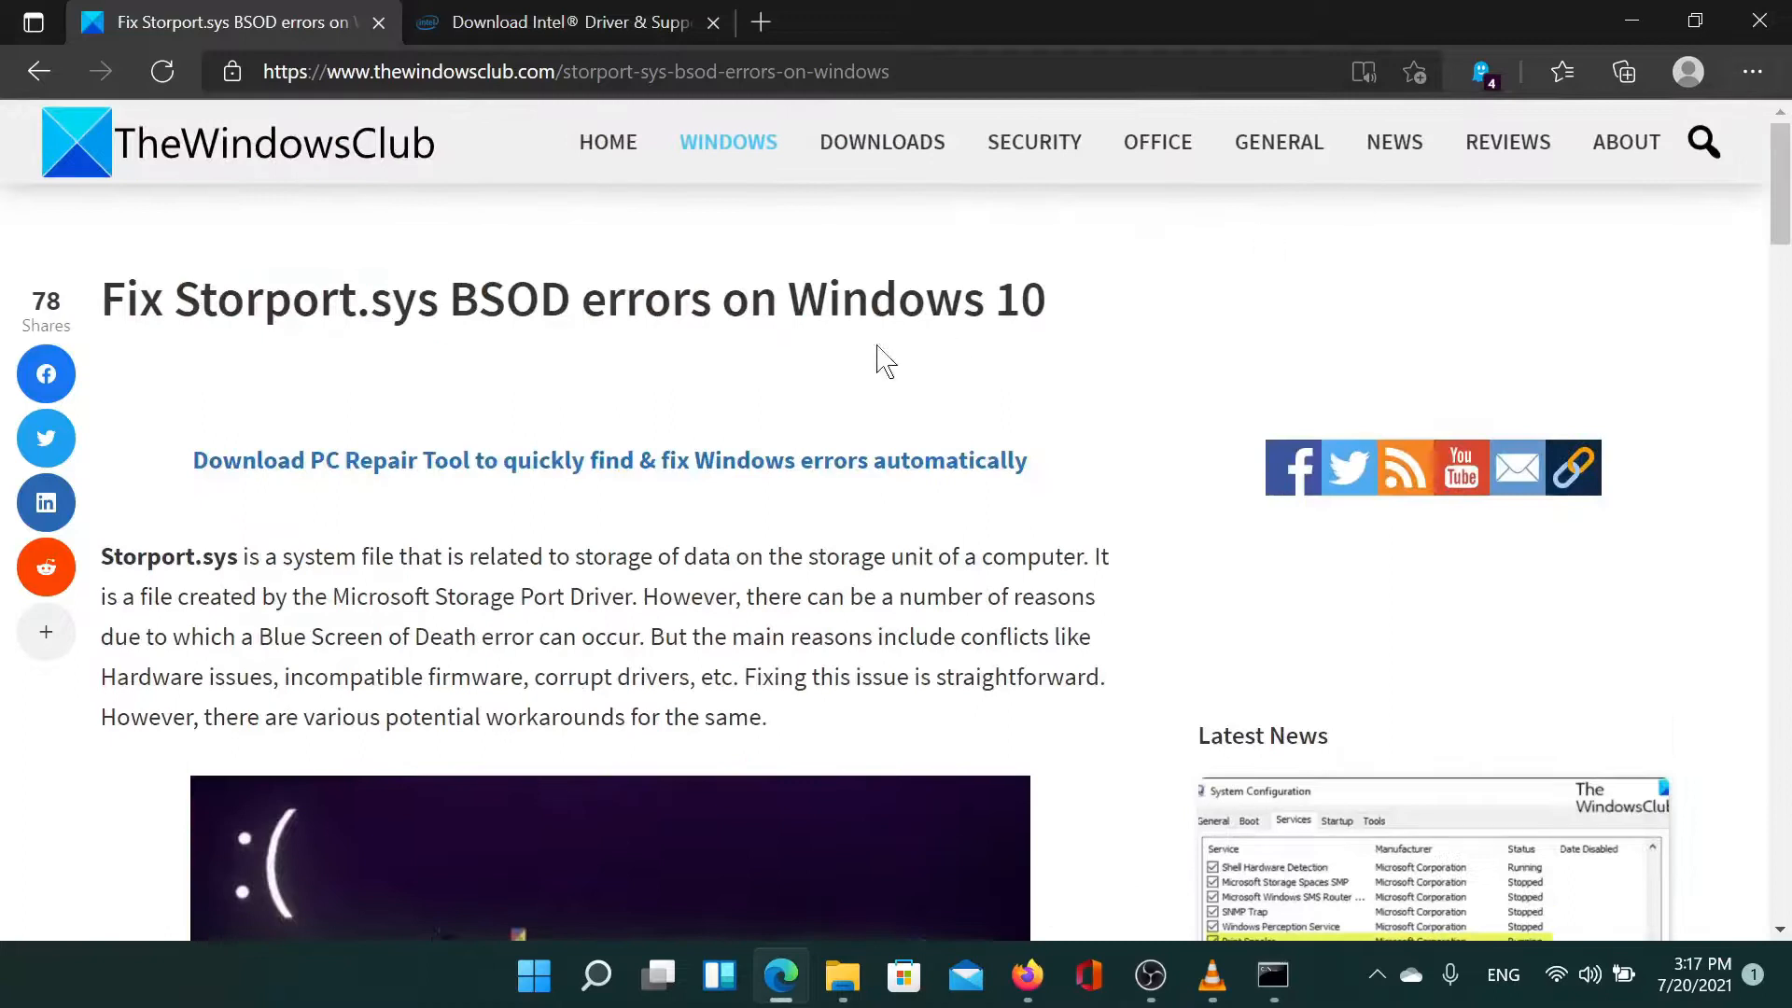